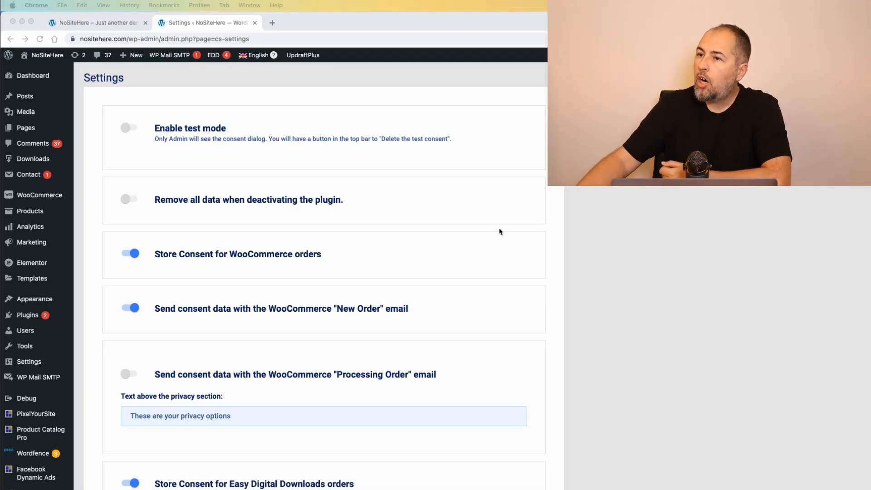
- Launch the ConsentMagic PRO dashboard in a new browser tab and switch to its Text settings
scroll("down", 3)
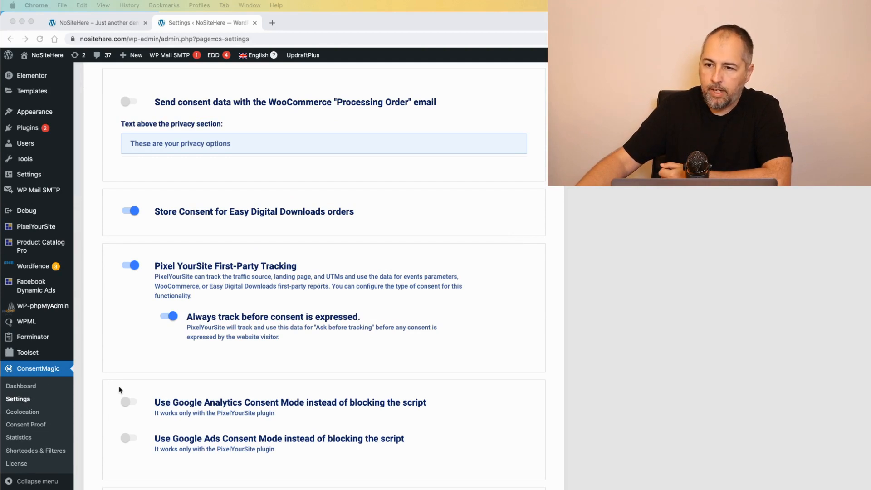
scroll("down", 3)
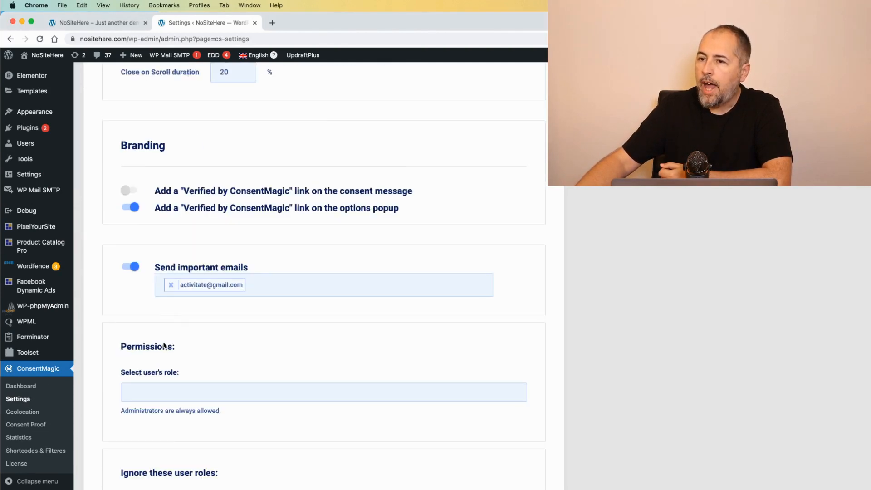
scroll("down", 3)
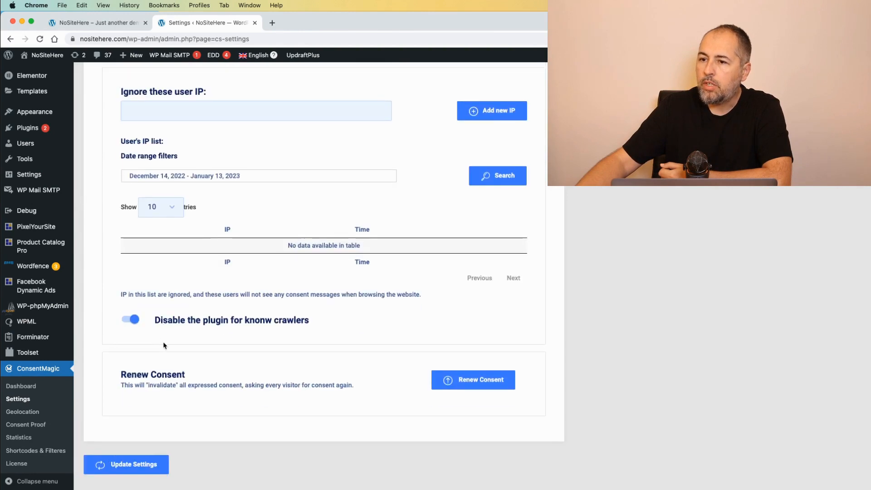
scroll("up", 3)
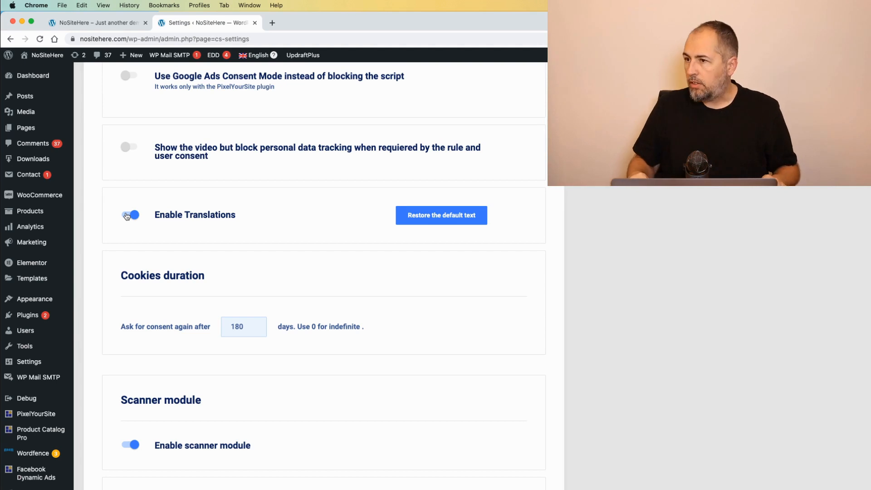
left_click(130, 215)
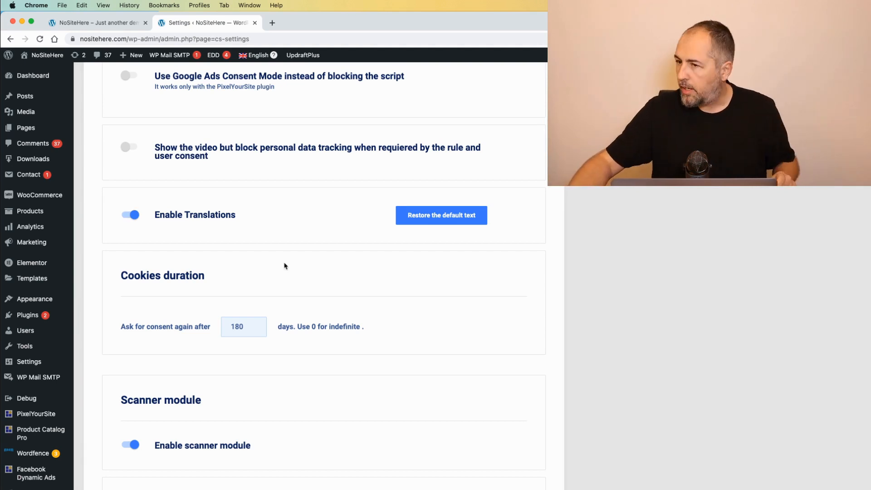
mouse_move(278, 247)
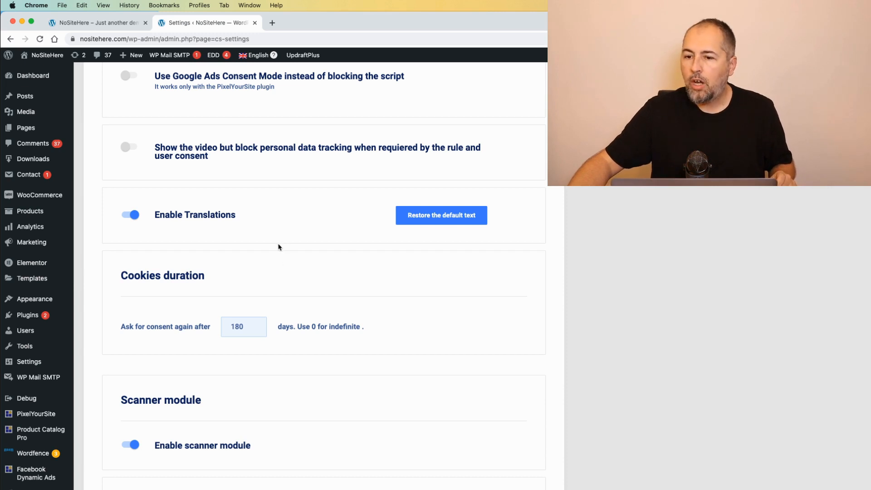
scroll("down", 3)
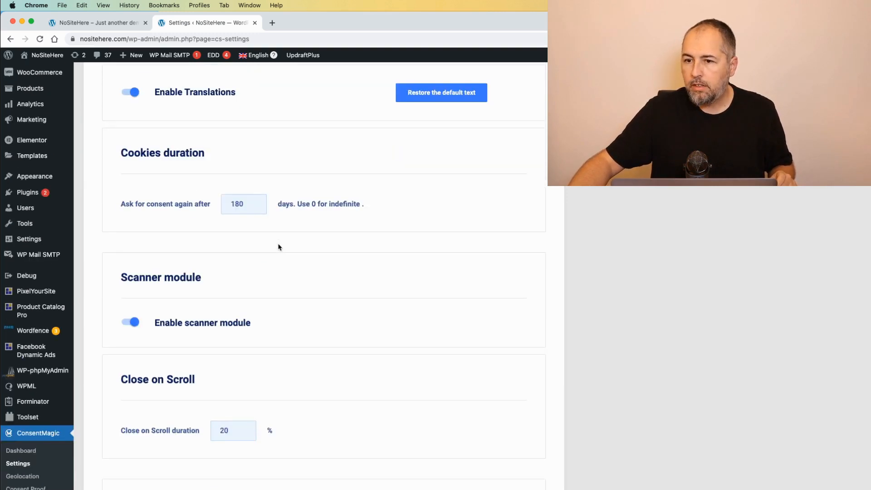
scroll("down", 3)
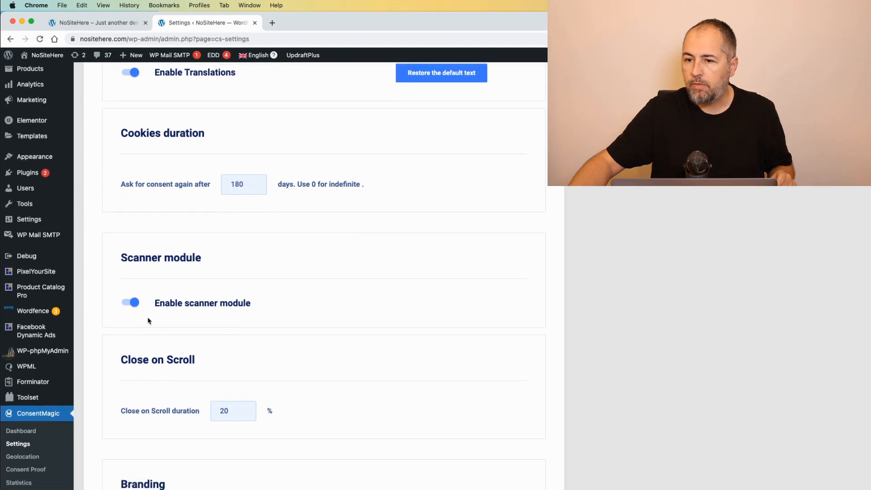
right_click(38, 395)
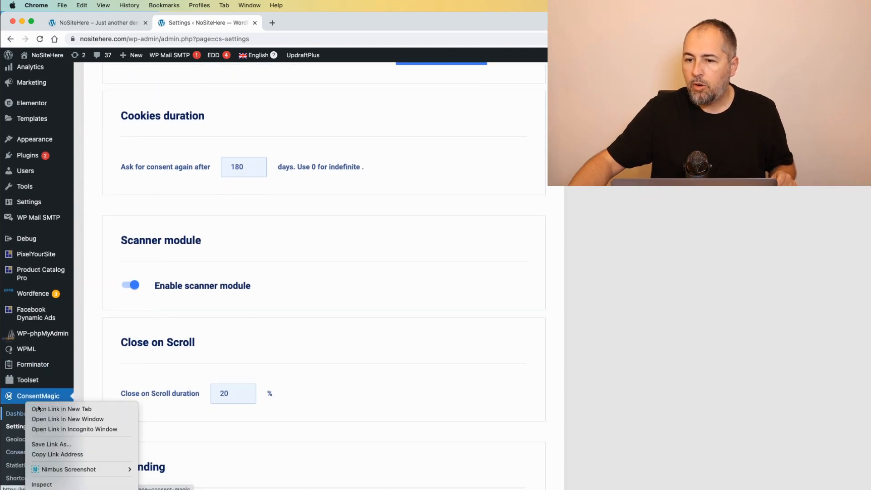
left_click(62, 409)
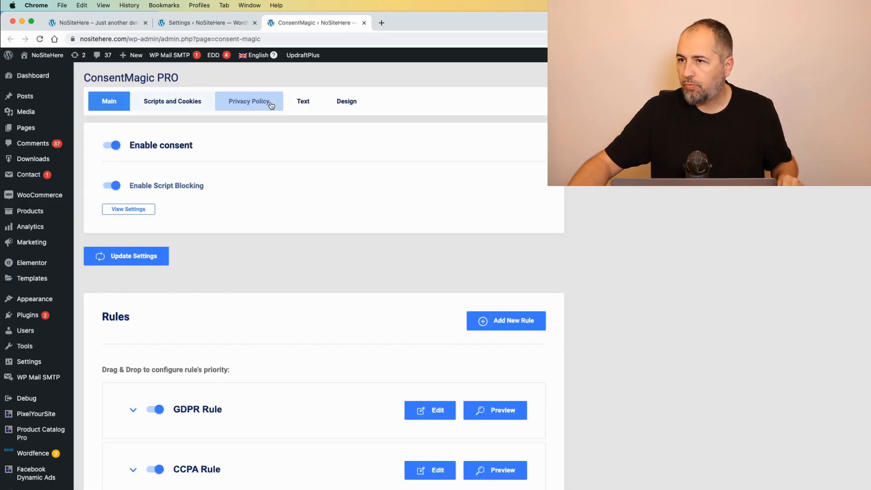
left_click(303, 101)
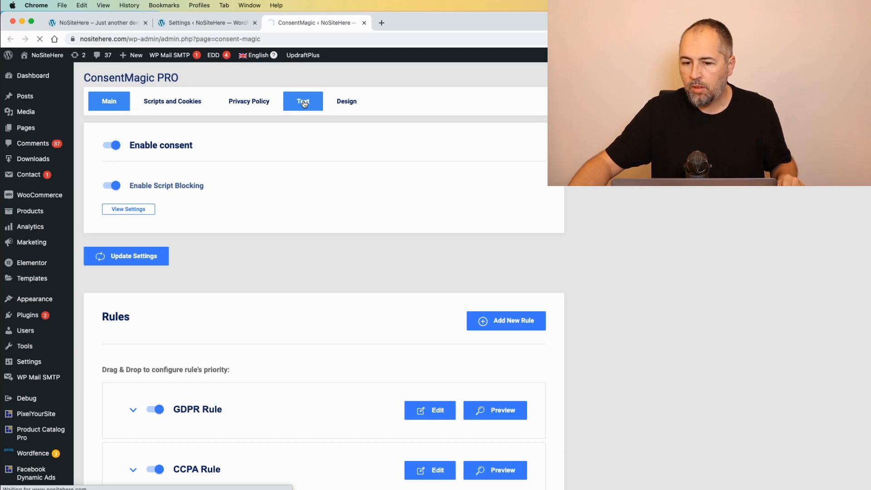
- Expand Additional languages for the small bar or popup message and review translations Bulgarian through Ukrainian
left_click(303, 100)
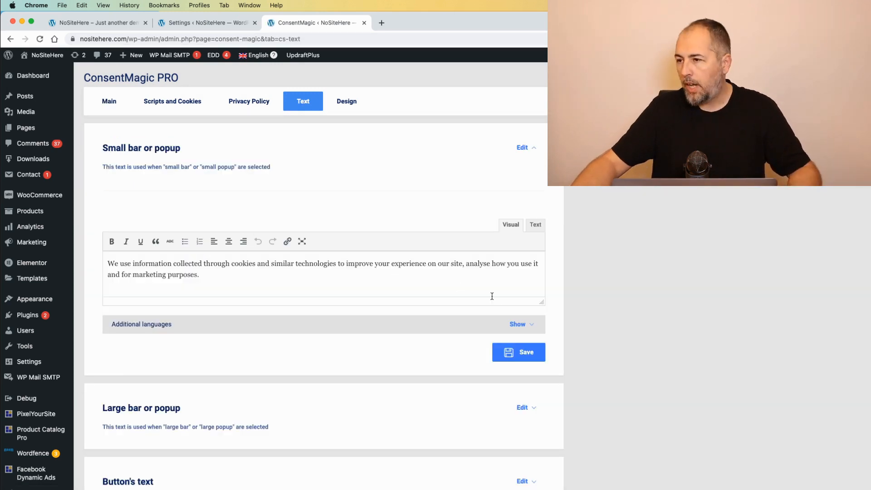
left_click(517, 324)
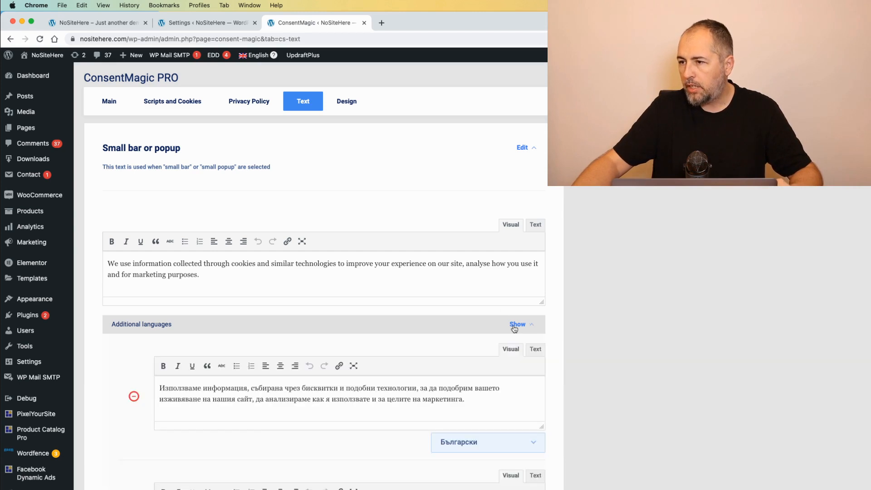
scroll("down", 3)
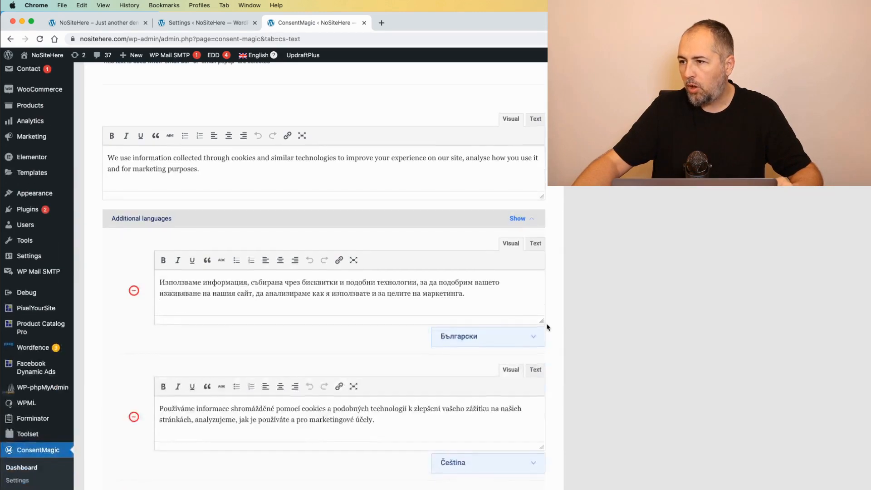
scroll("down", 3)
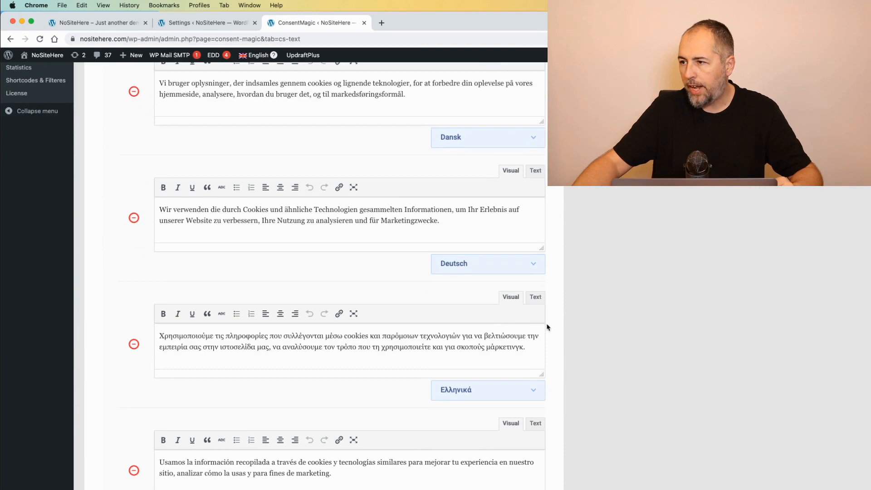
scroll("down", 3)
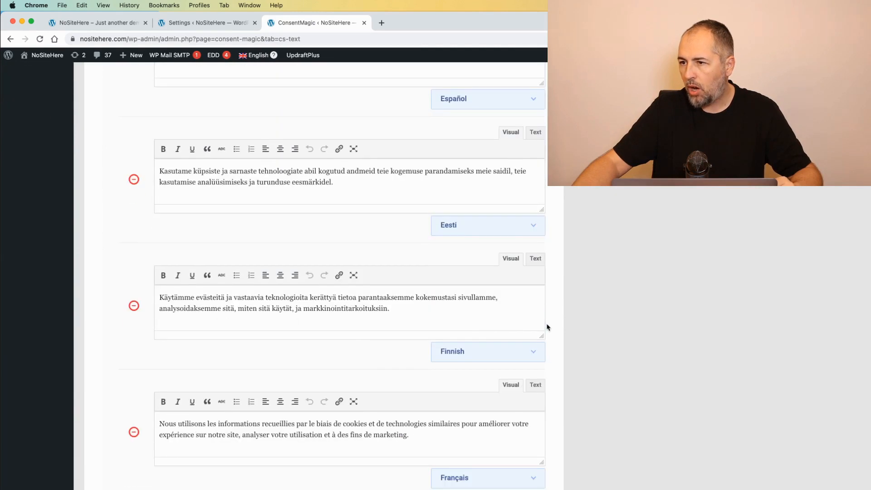
scroll("down", 3)
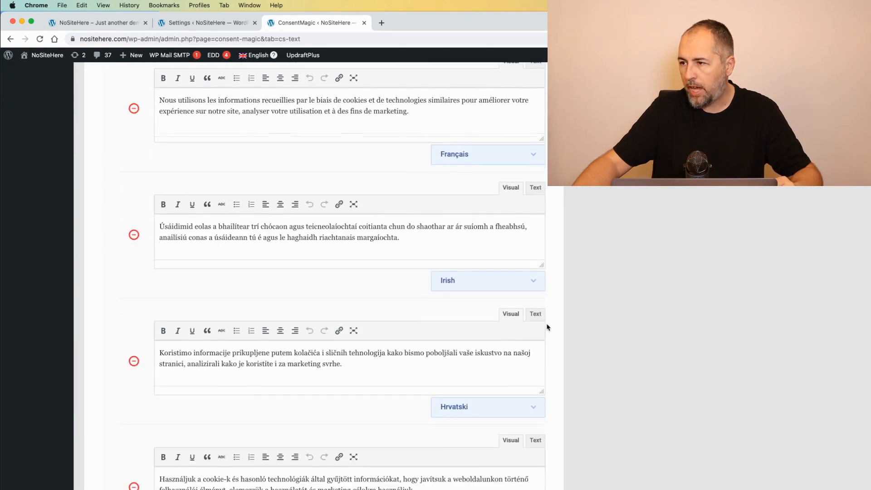
scroll("down", 3)
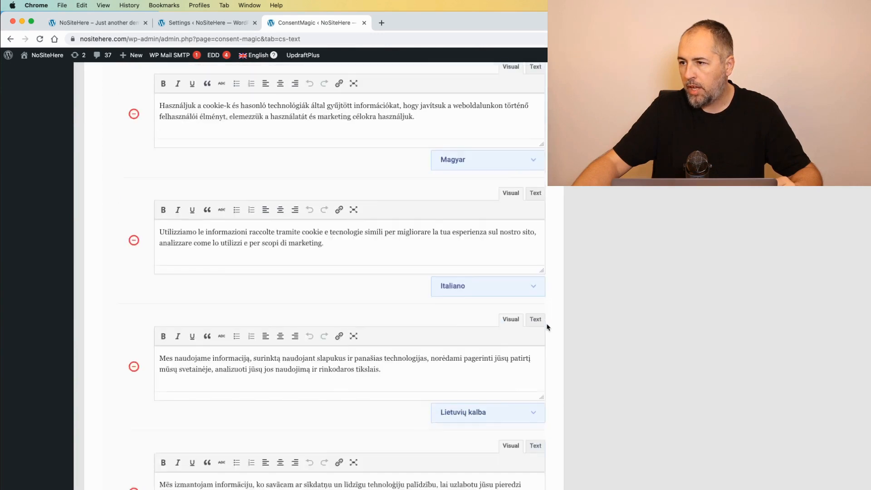
scroll("down", 3)
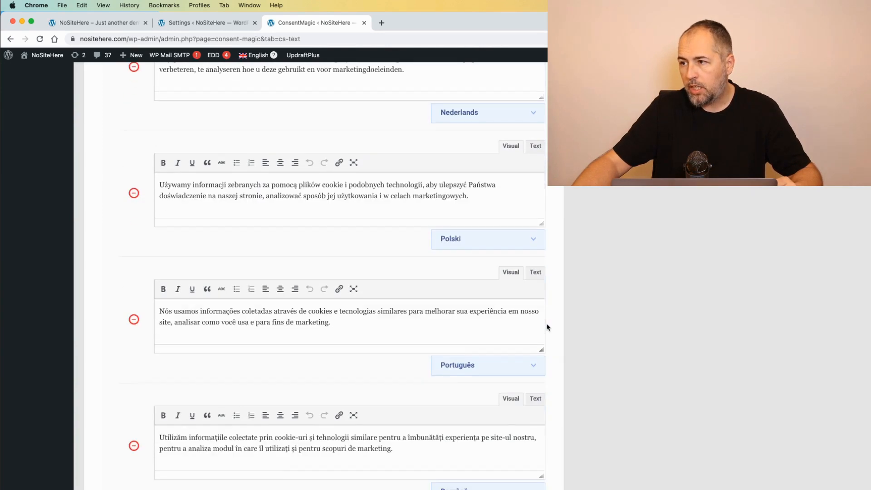
scroll("down", 3)
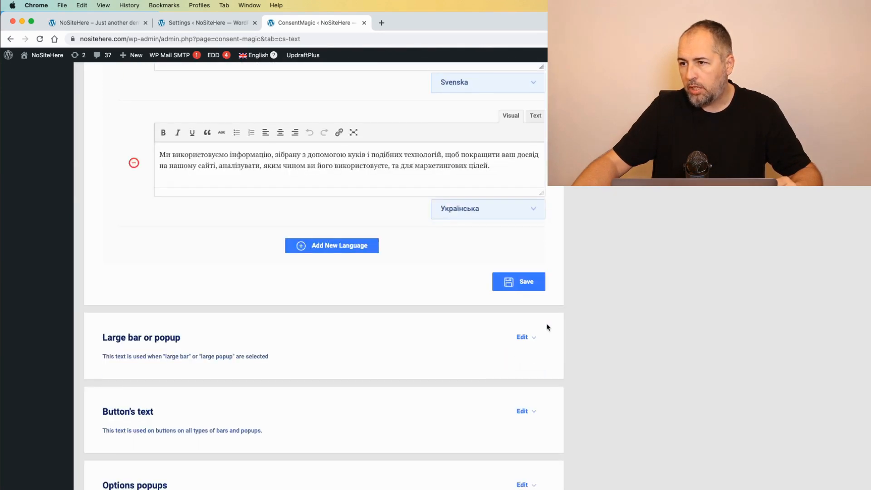
- Add a blank translation entry with a Select language dropdown below the Ukrainian translation
left_click(331, 245)
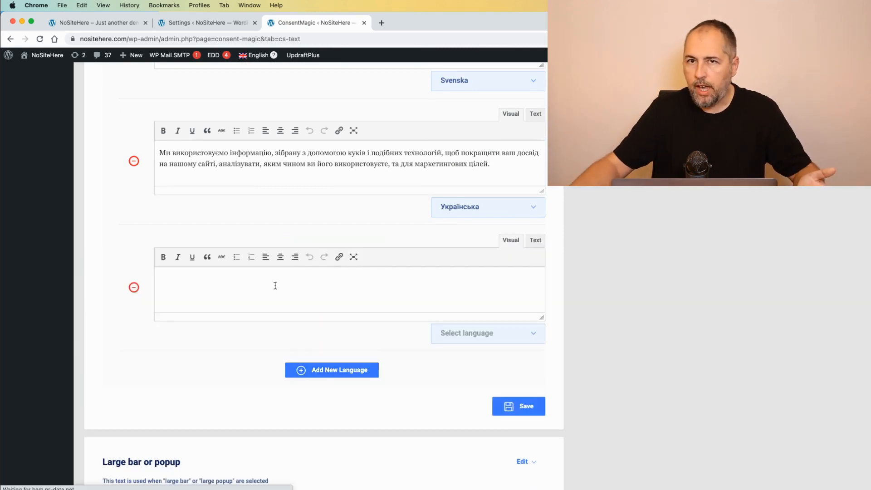
left_click(487, 333)
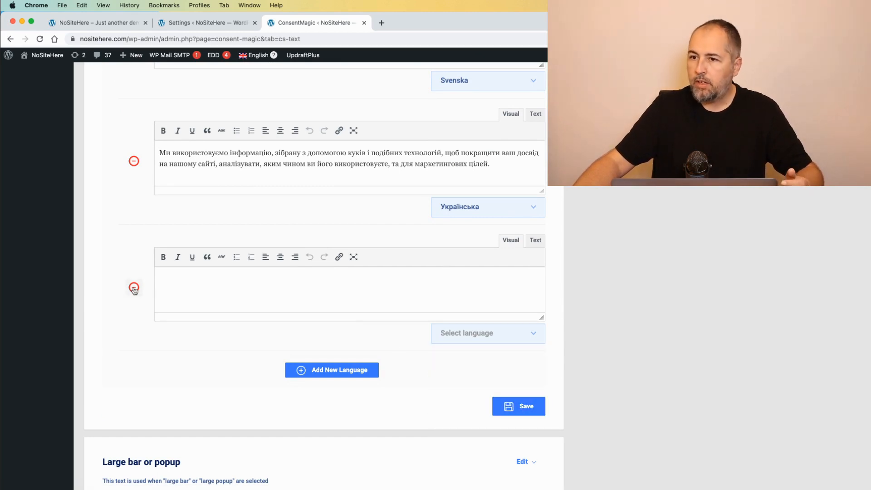
scroll("down", 3)
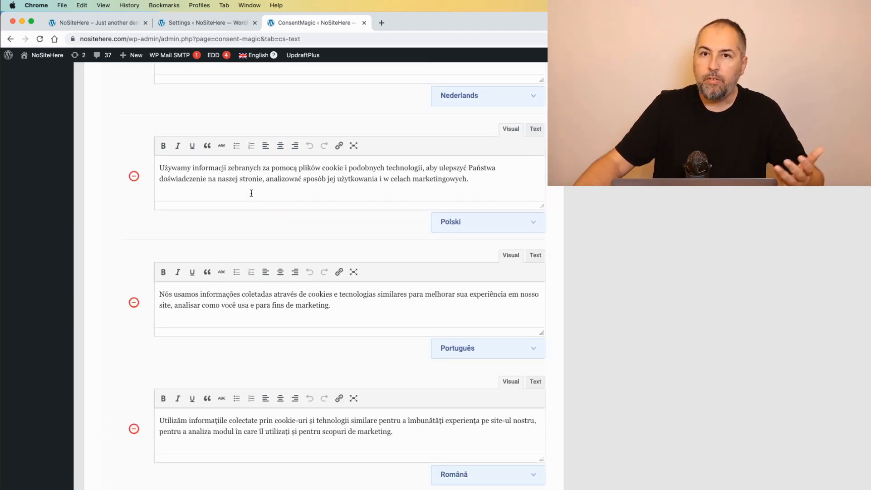
scroll("down", 3)
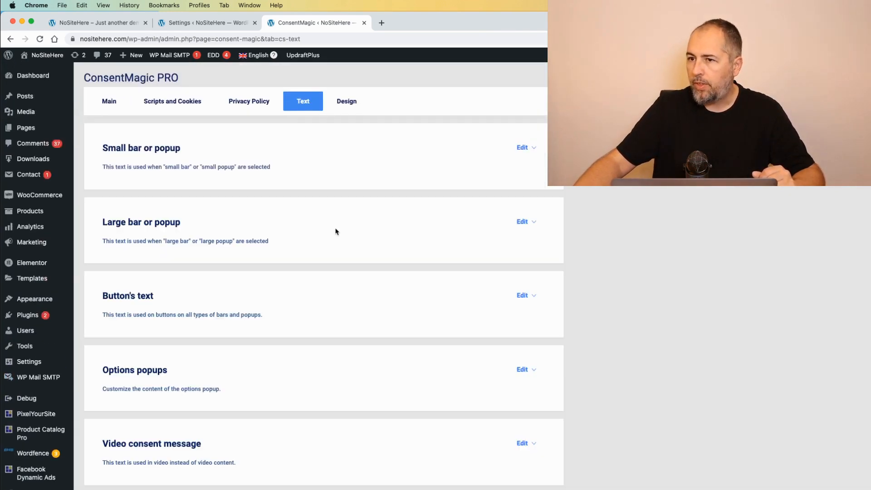
mouse_move(303, 227)
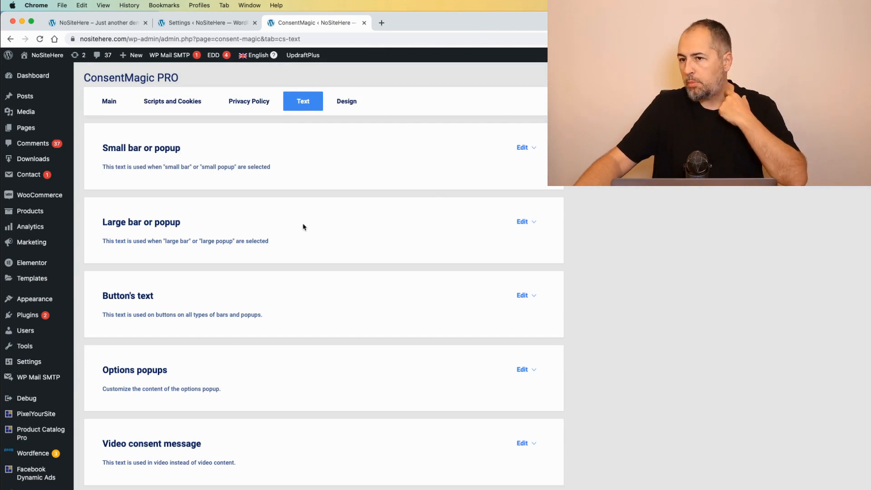
- Expand the button text settings briefly, then move to the Scripts and Cookies section
left_click(522, 295)
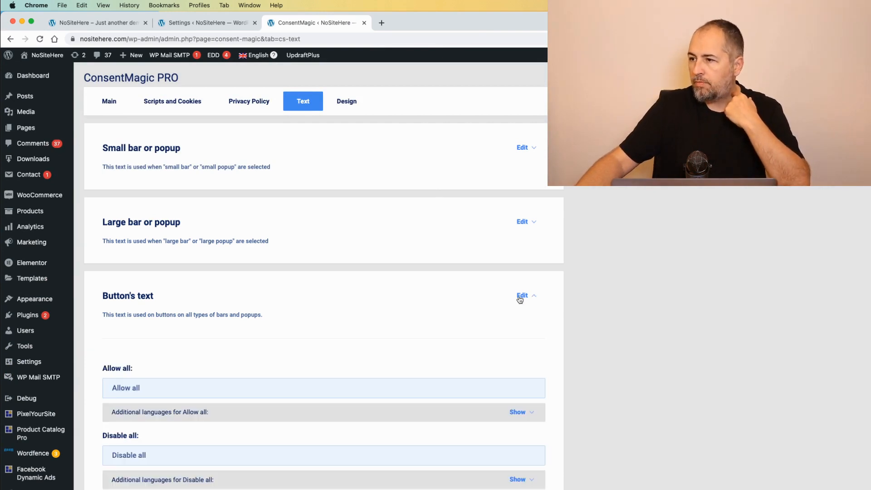
scroll("down", 3)
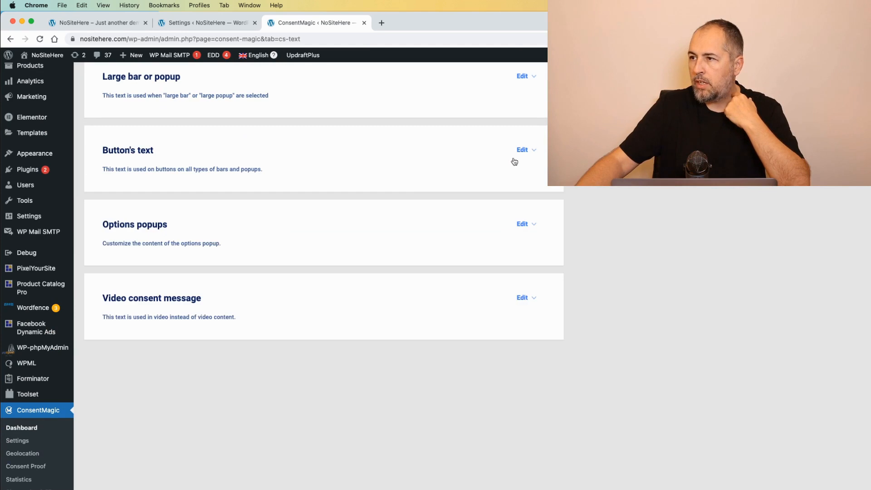
mouse_move(276, 310)
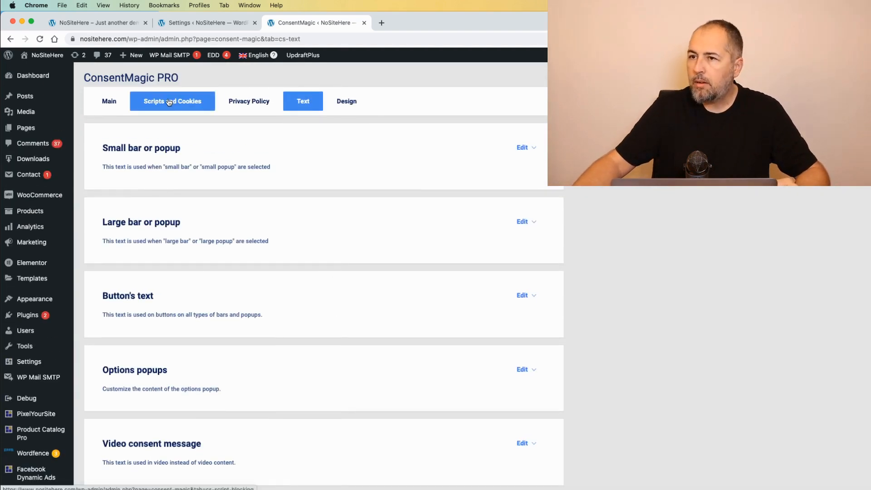
left_click(173, 100)
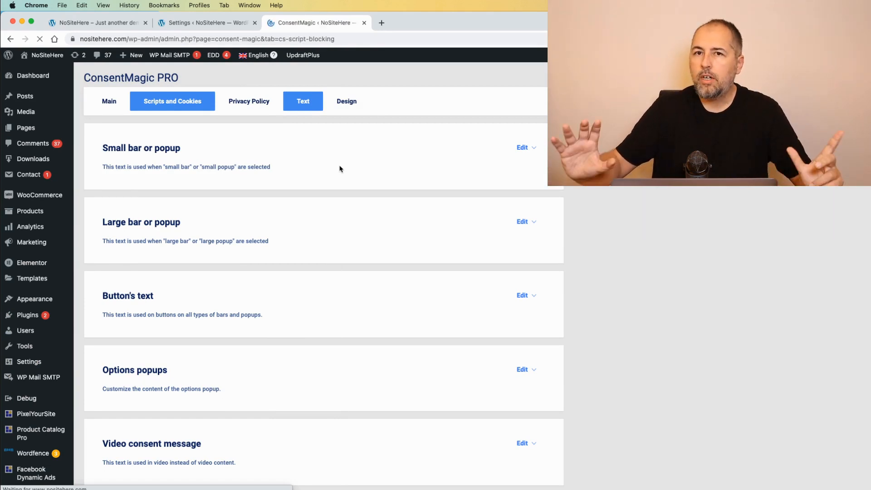
- Show the Facebook script's Advanced Matching description with its Bulgarian and Czech translations
left_click(171, 101)
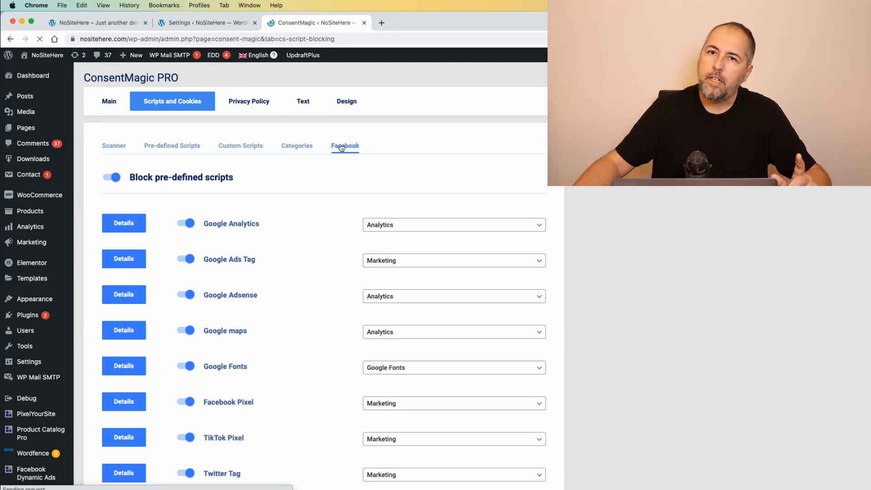
left_click(344, 145)
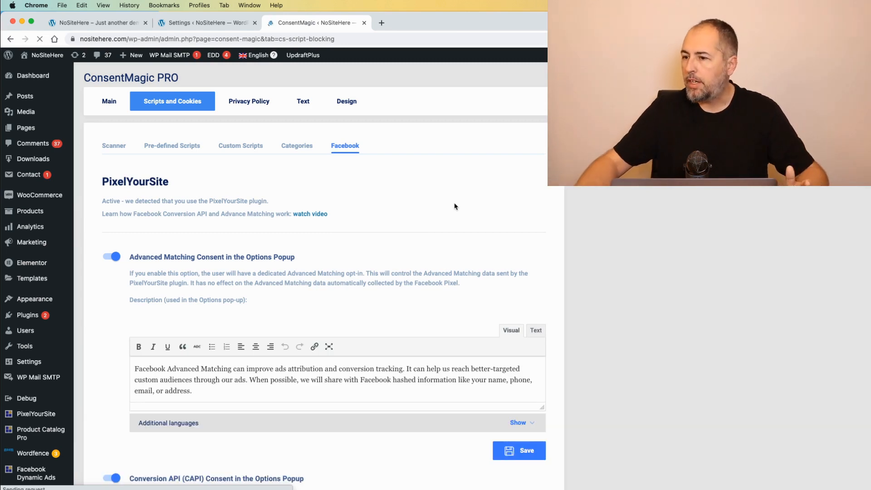
left_click(518, 328)
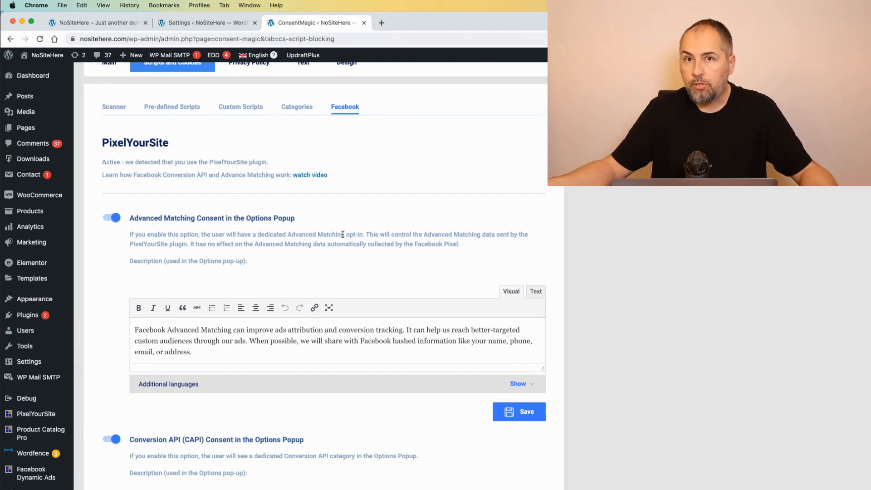
scroll("down", 3)
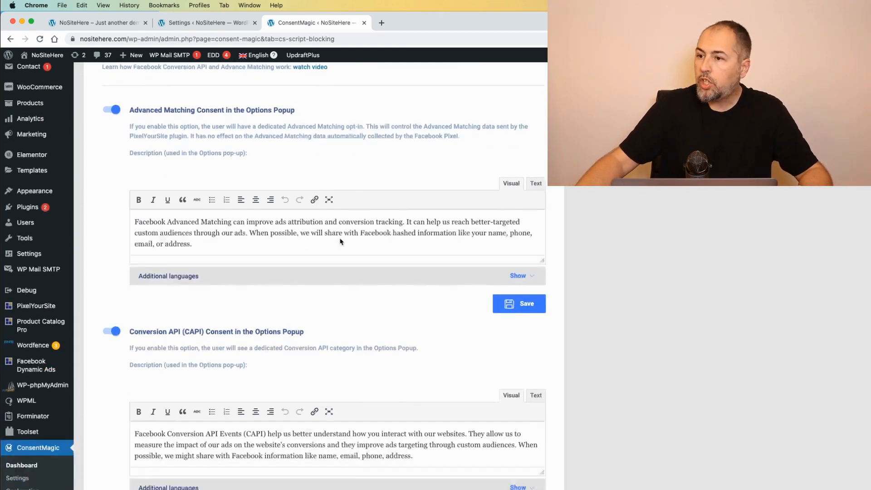
left_click(518, 276)
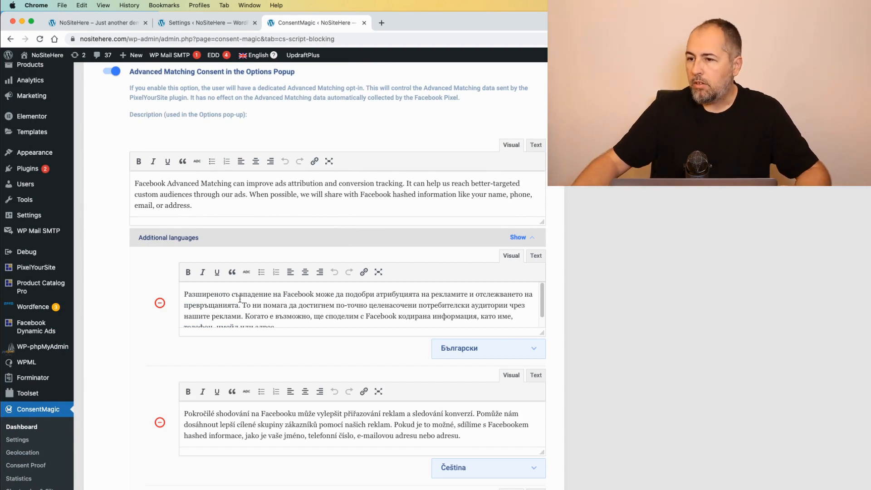
scroll("down", 3)
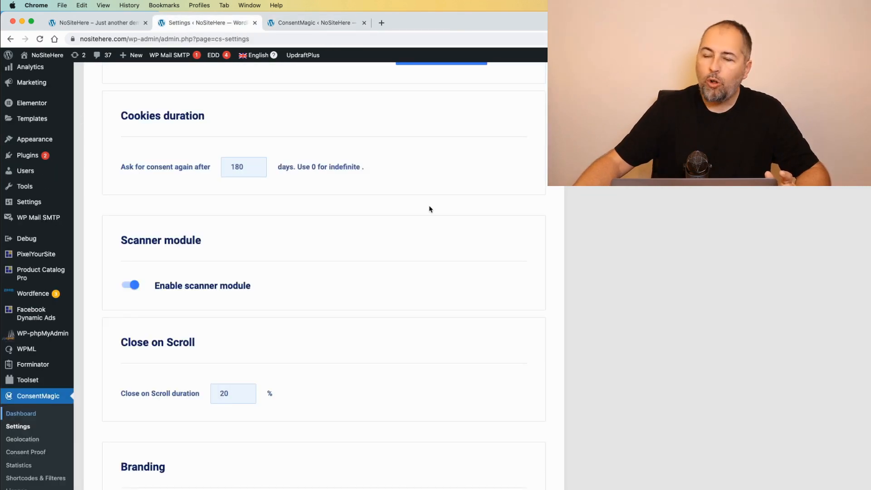
- View Enable Translations and the Restore the default text button on the Settings page
scroll("down", 3)
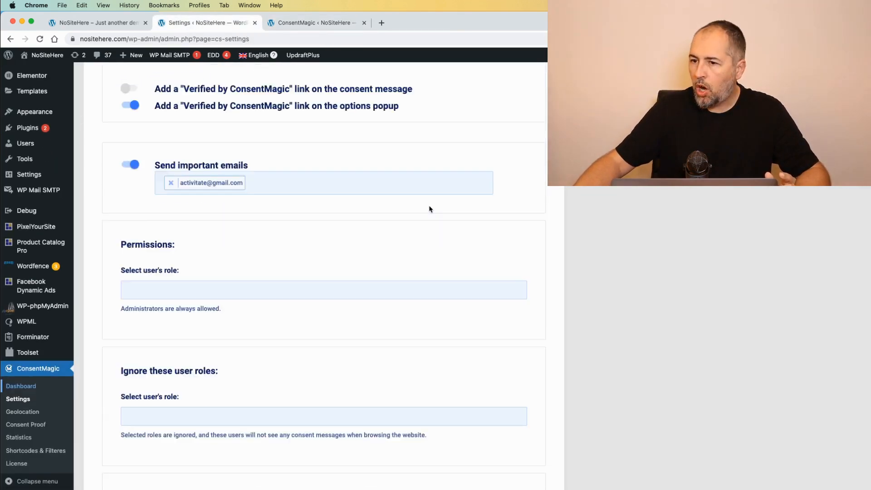
scroll("up", 3)
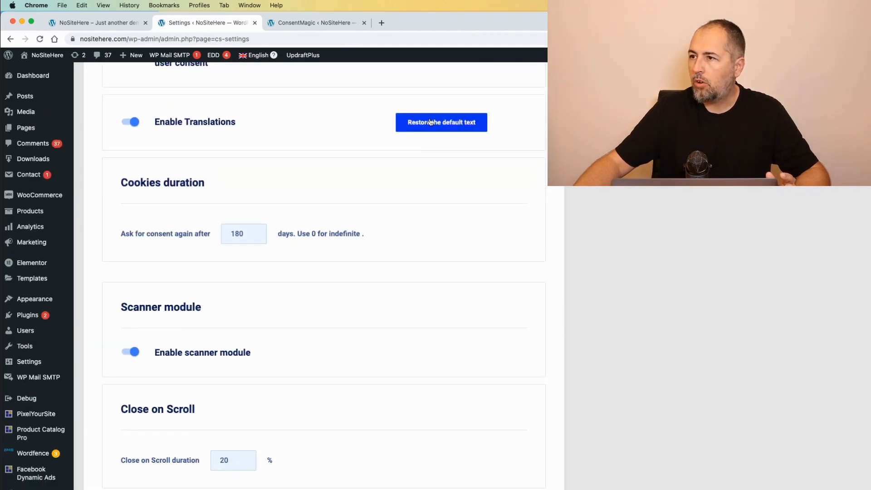
mouse_move(175, 132)
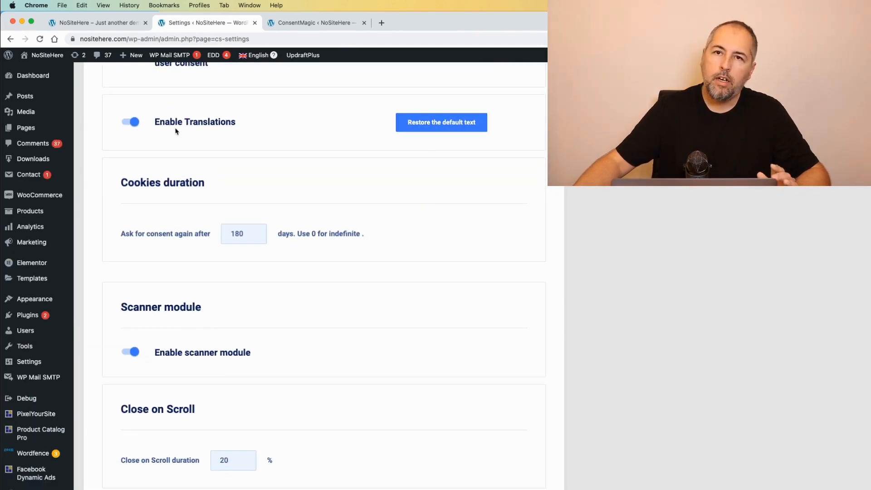
left_click(441, 123)
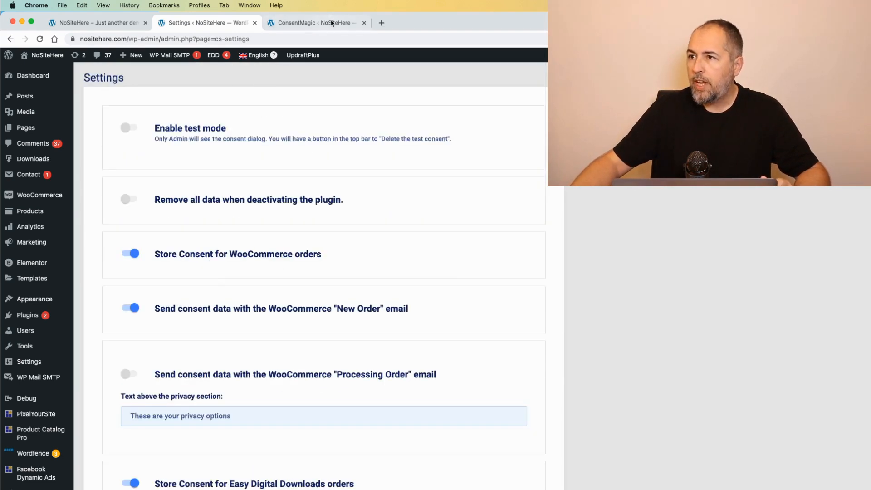
- Return to the ConsentMagic Main page and edit the GDPR Rule
left_click(313, 23)
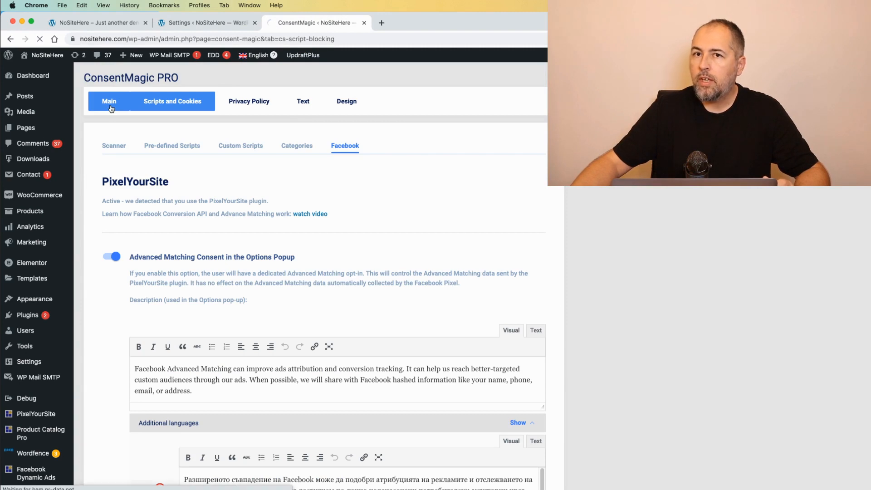
mouse_move(370, 204)
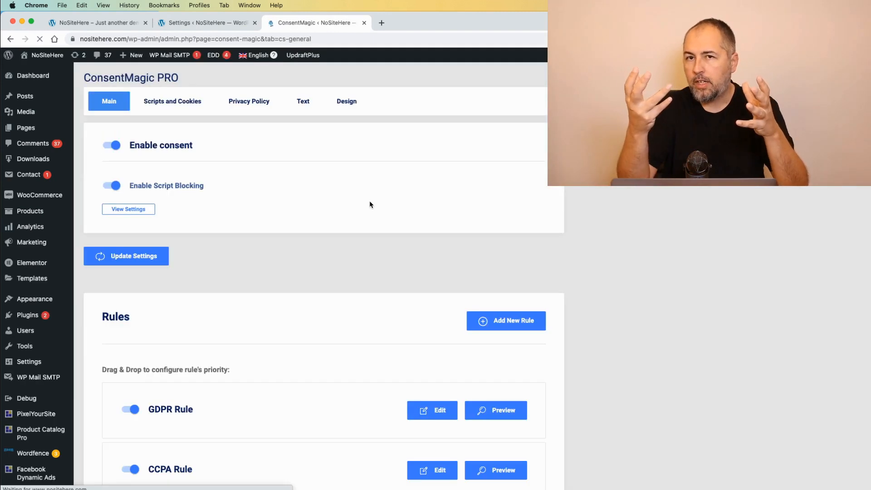
scroll("down", 3)
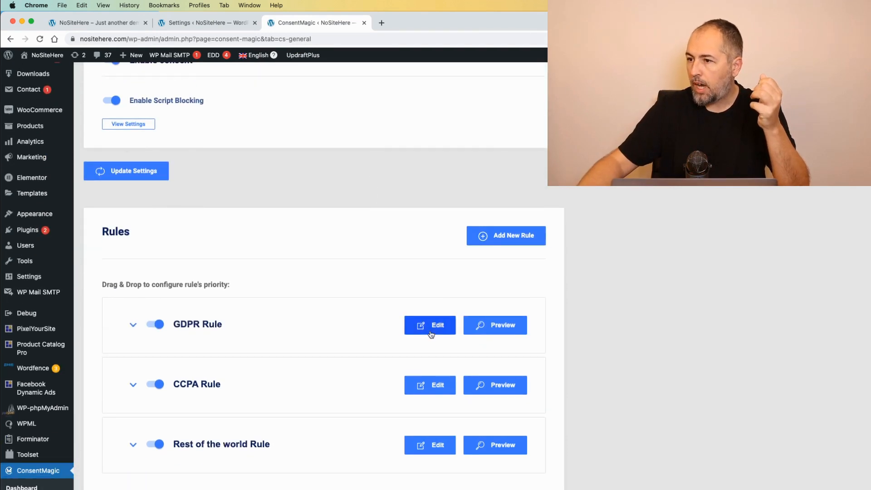
left_click(429, 325)
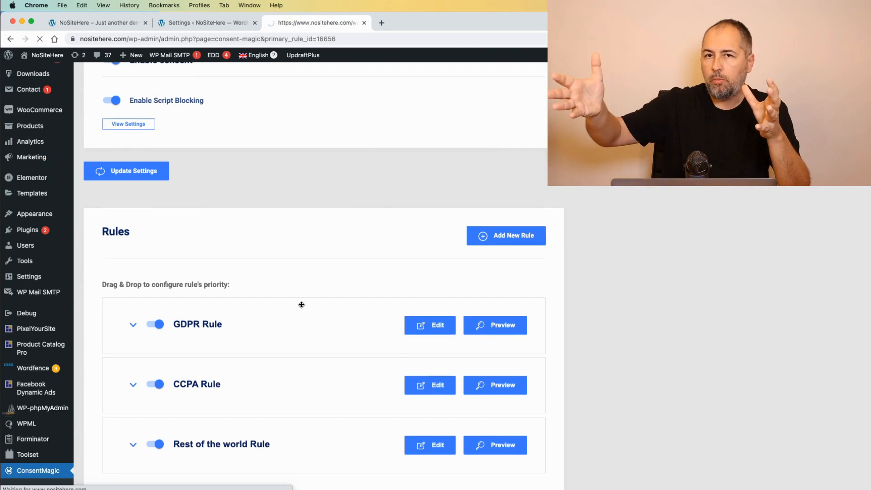
left_click(429, 325)
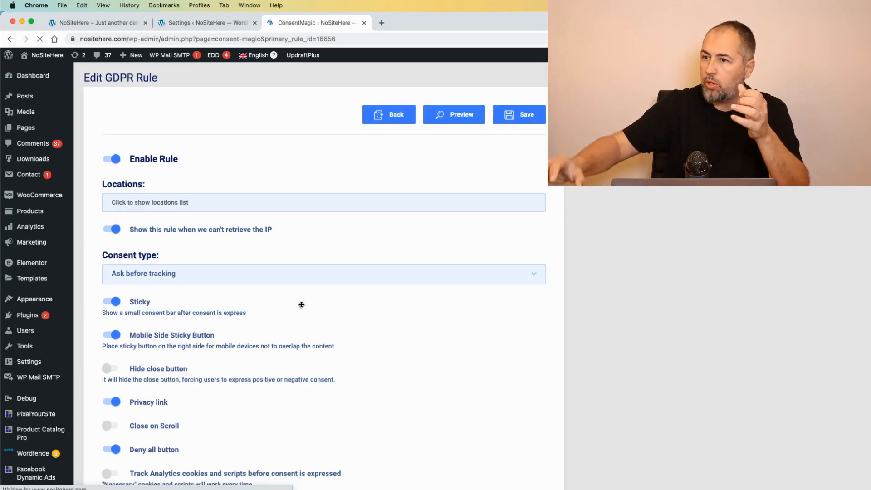
- Enable Custom text on the GDPR Rule and inspect the small bar or popup text with its additional languages
scroll("down", 3)
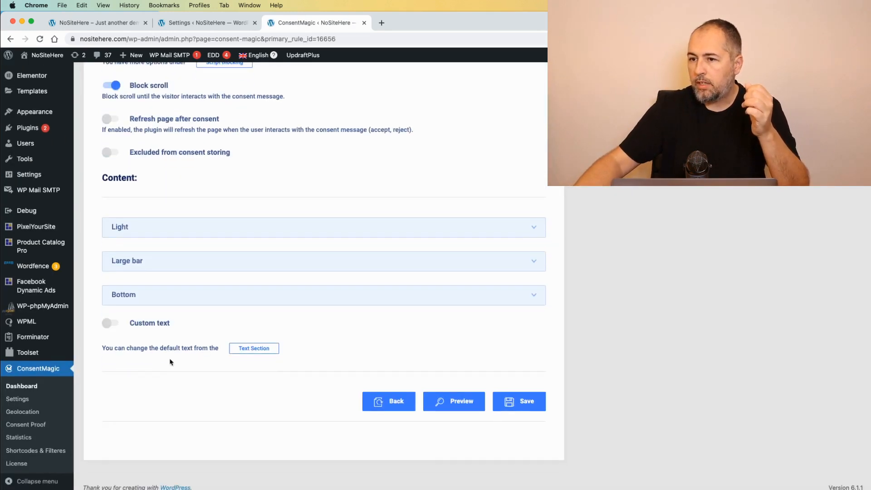
left_click(109, 324)
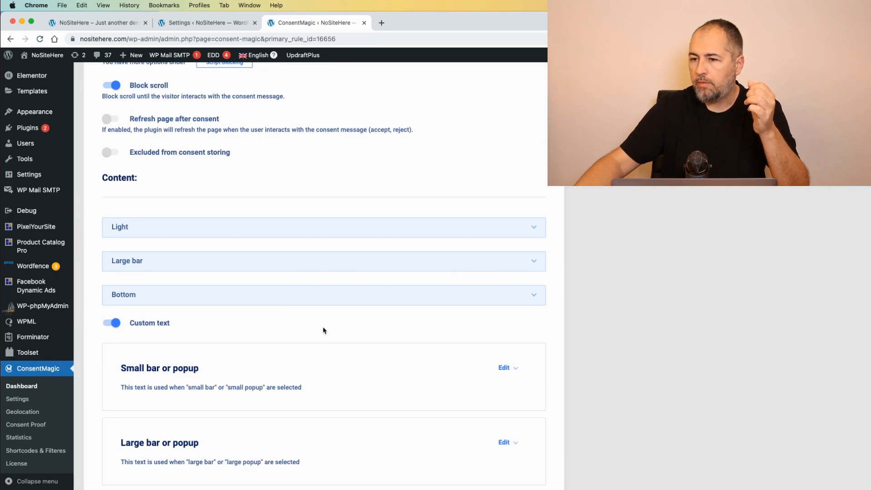
left_click(503, 368)
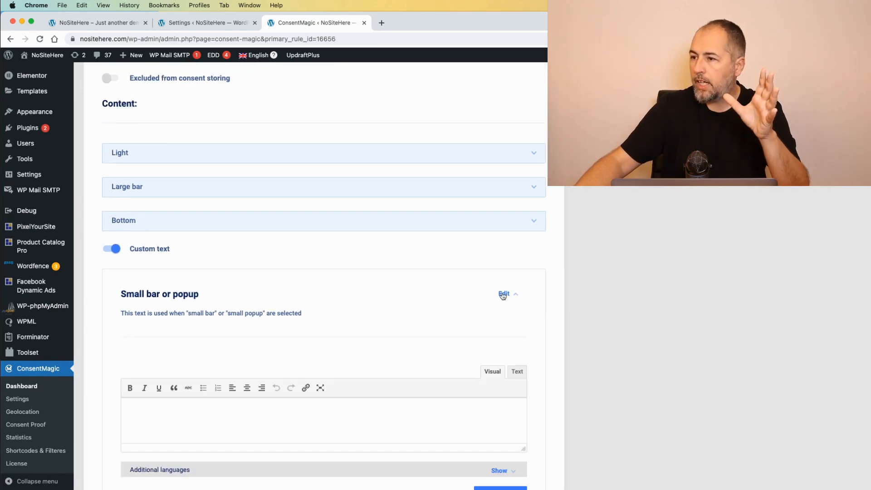
scroll("down", 3)
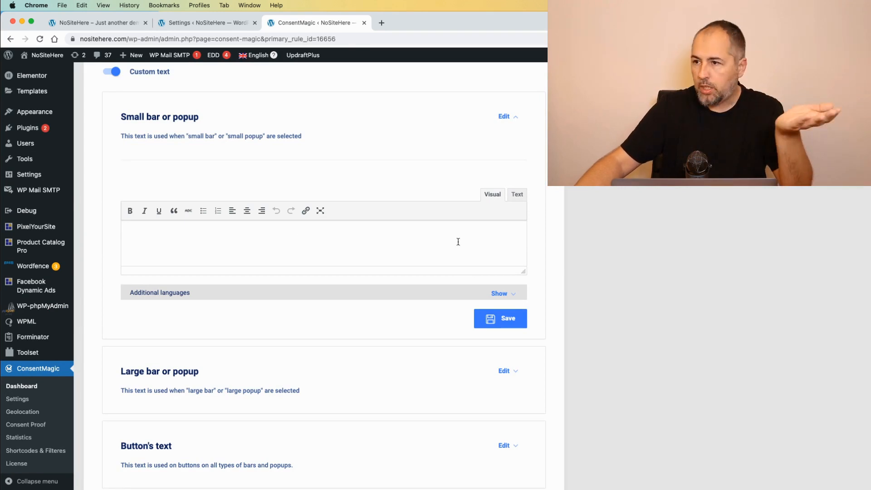
left_click(498, 293)
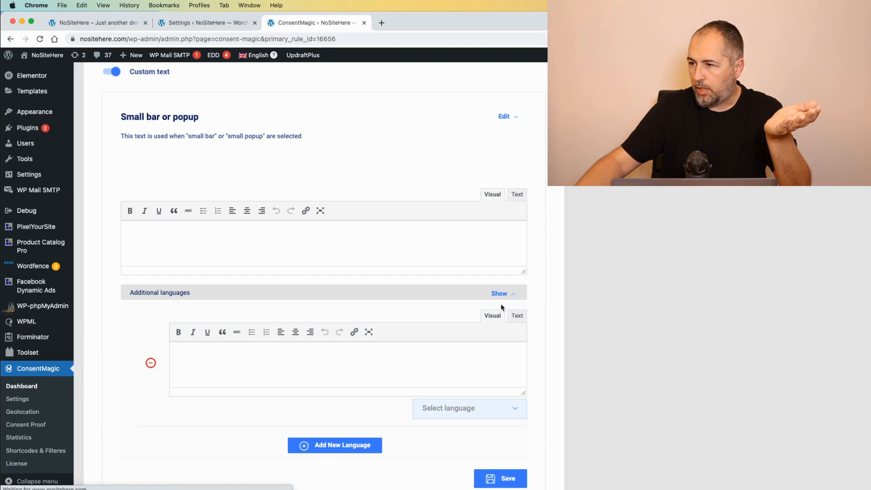
left_click(498, 293)
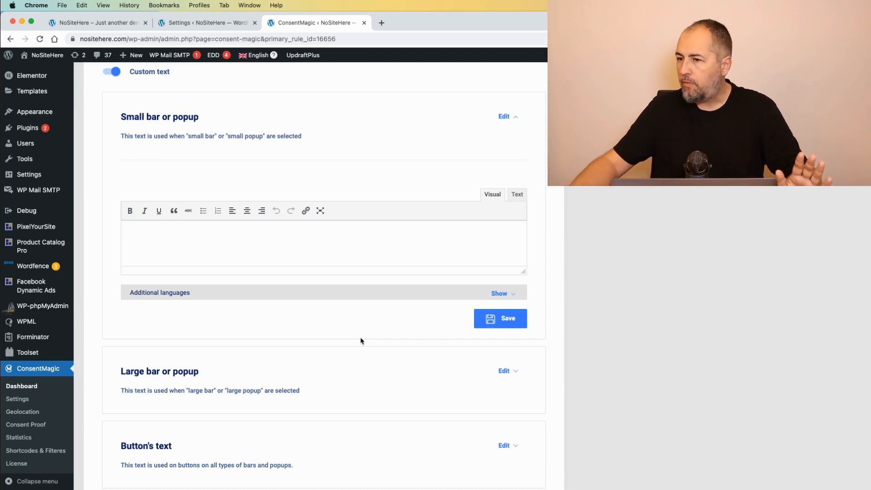
left_click(503, 117)
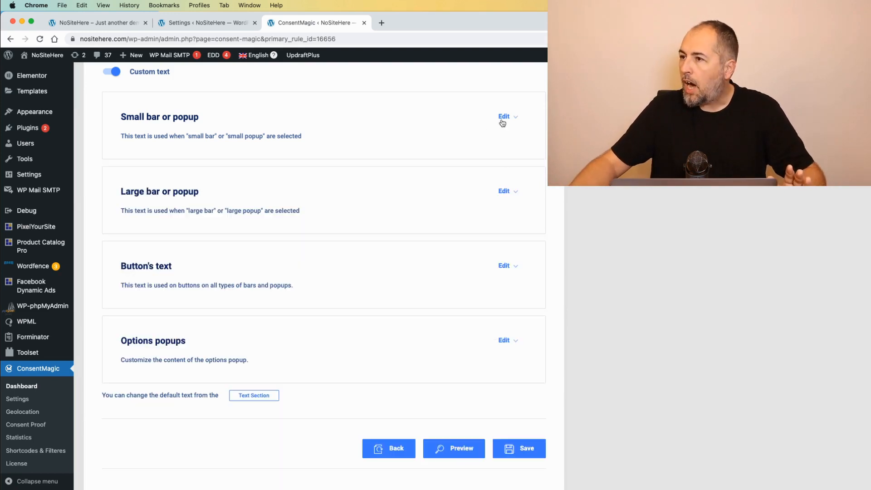
mouse_move(343, 202)
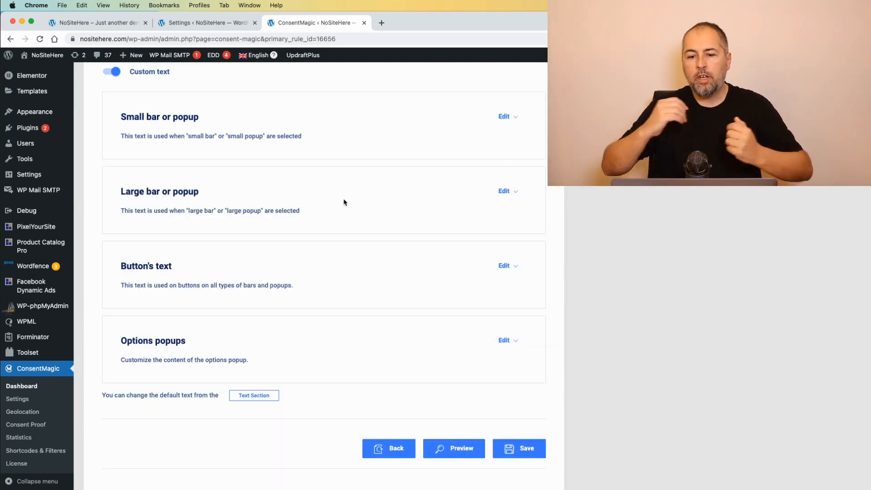